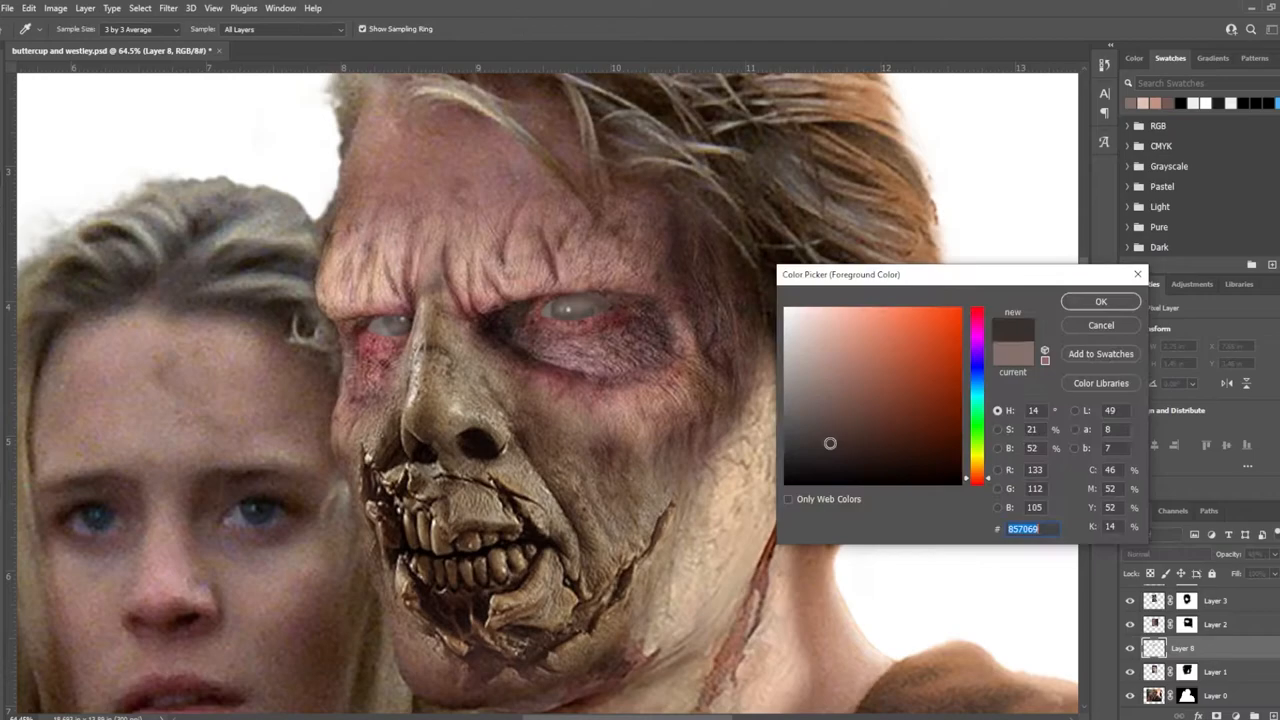
- Confirm the muted greyish brown sampled from the zombie skin as the foreground colour
click(1100, 301)
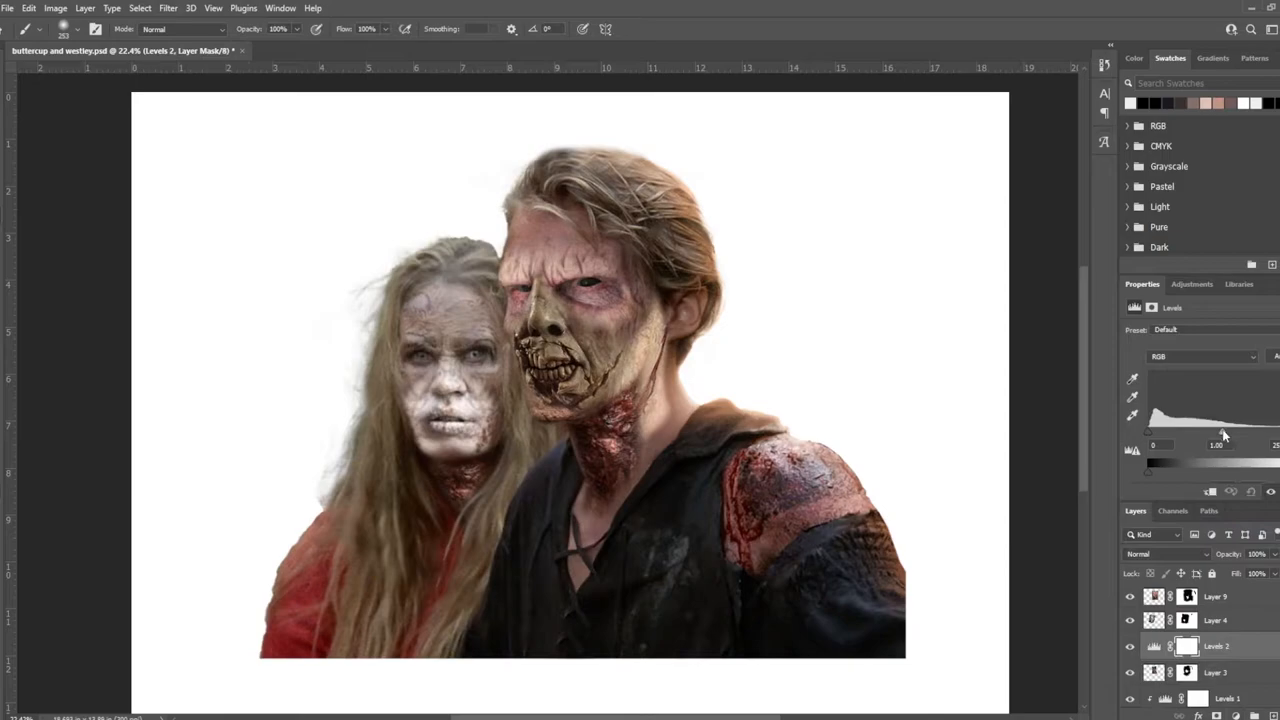
- Shift the Levels 2 midtone slider to refine the portrait's midtones
drag(1222, 433, 1192, 433)
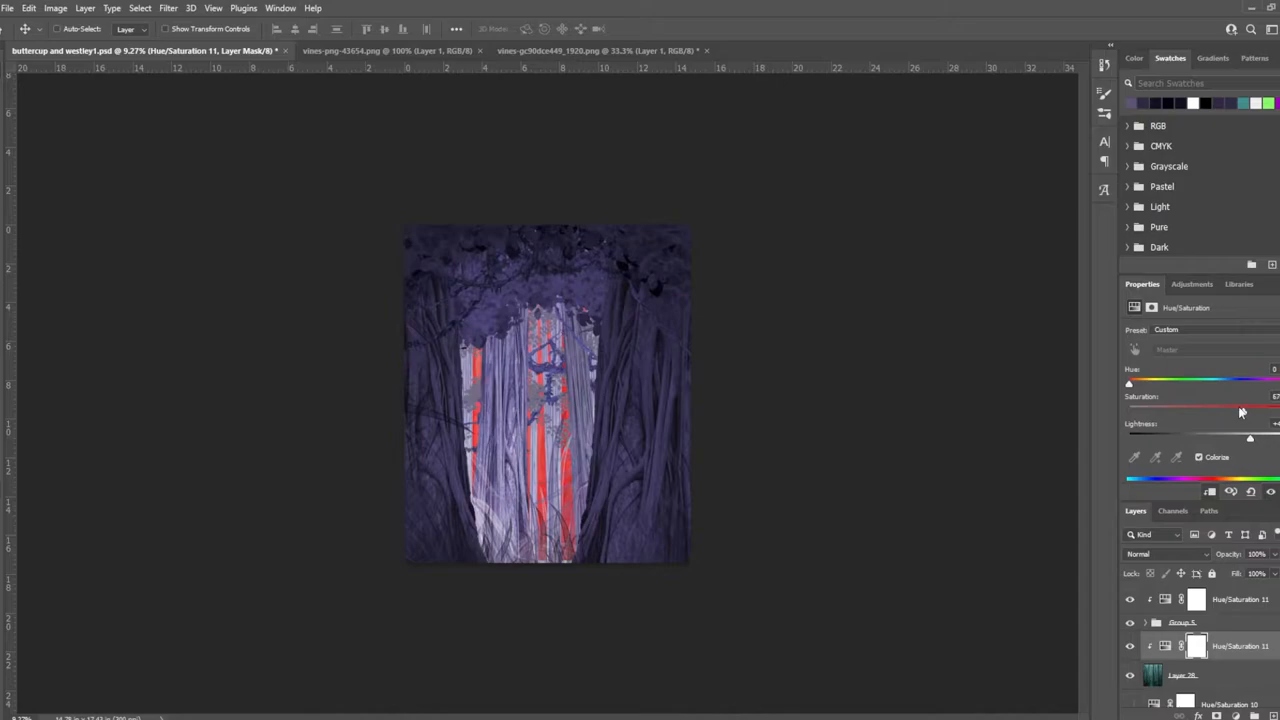
- Lower the purple tint's saturation, copy the forest's middle area, and apply a 100 Zoom Radial Blur
drag(1241, 411, 1232, 411)
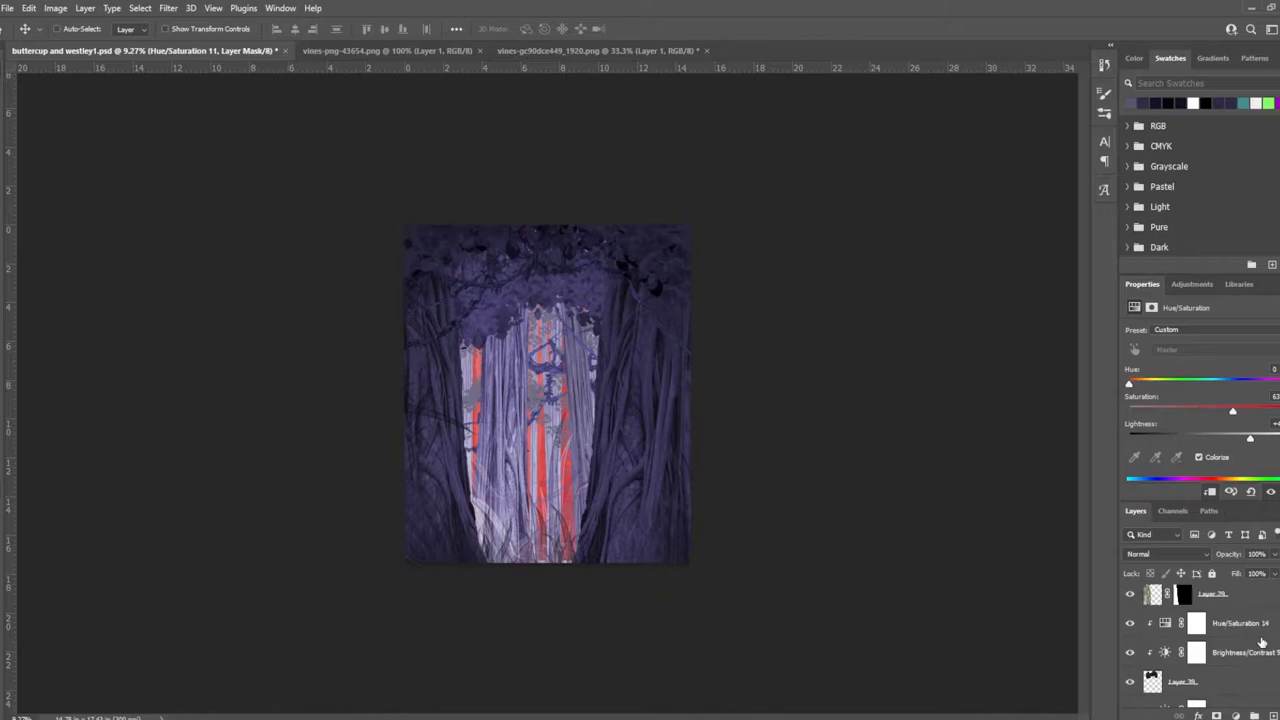
click(140, 9)
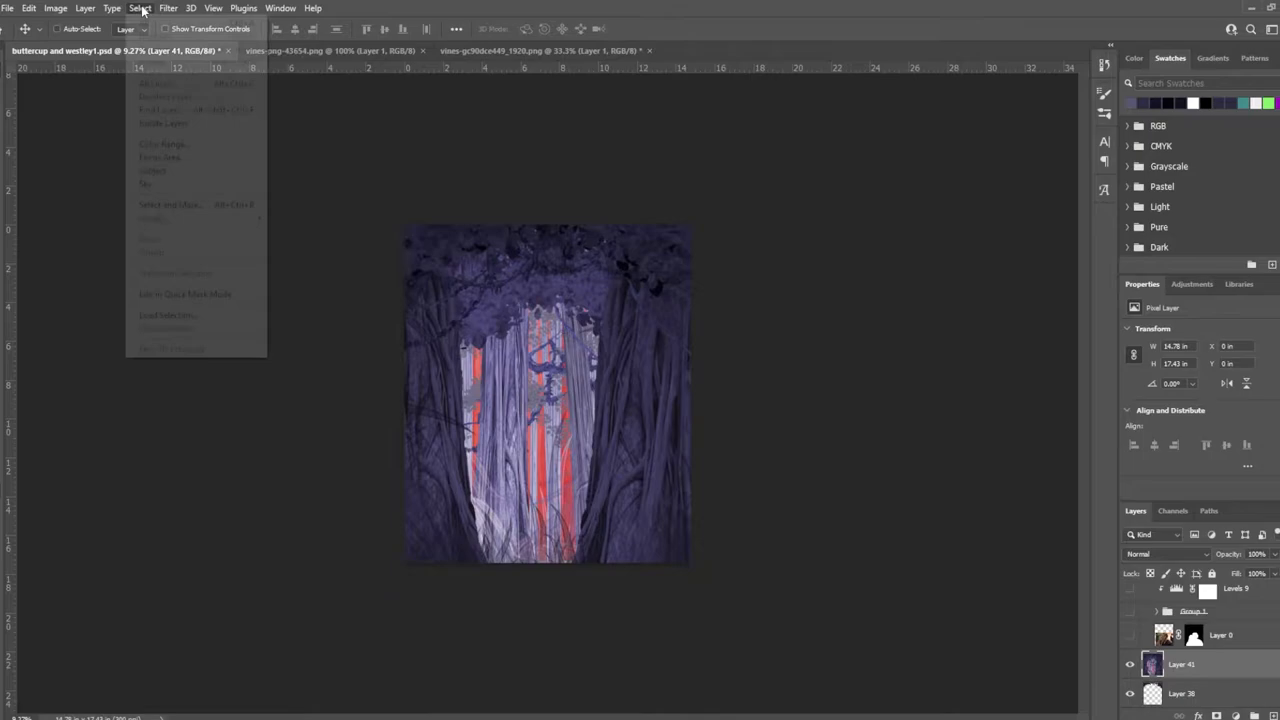
click(162, 143)
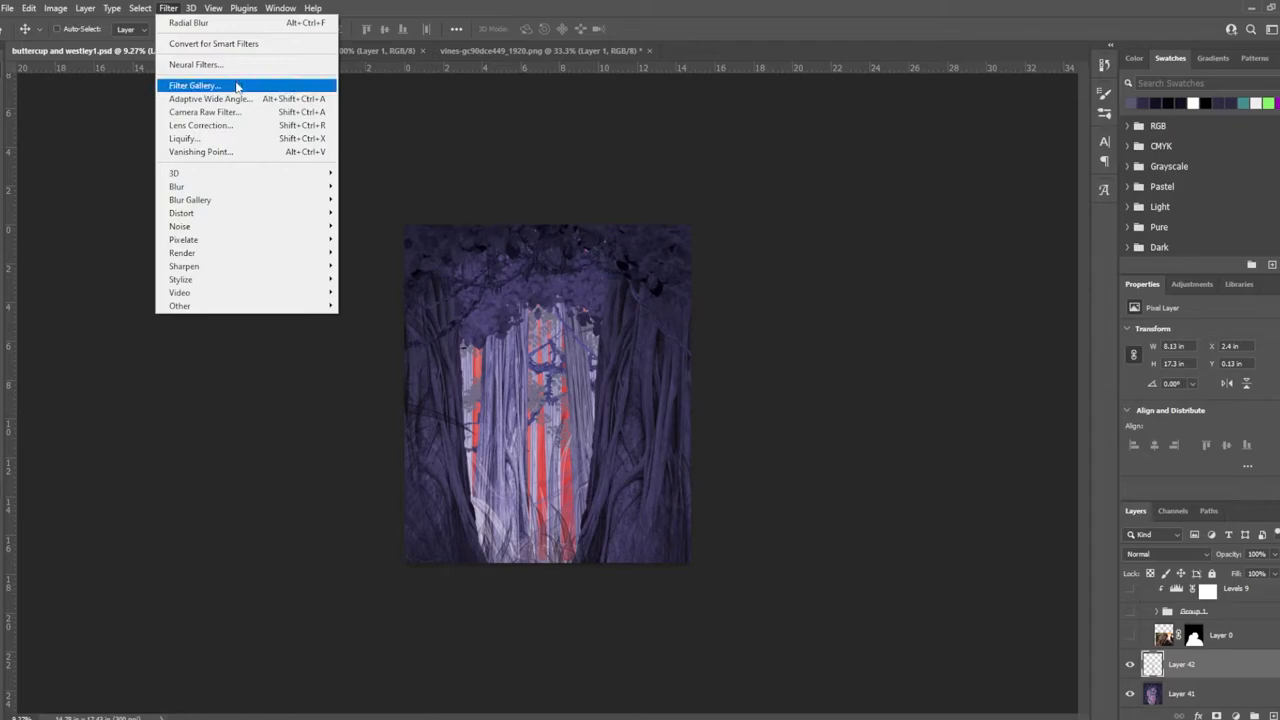
click(196, 22)
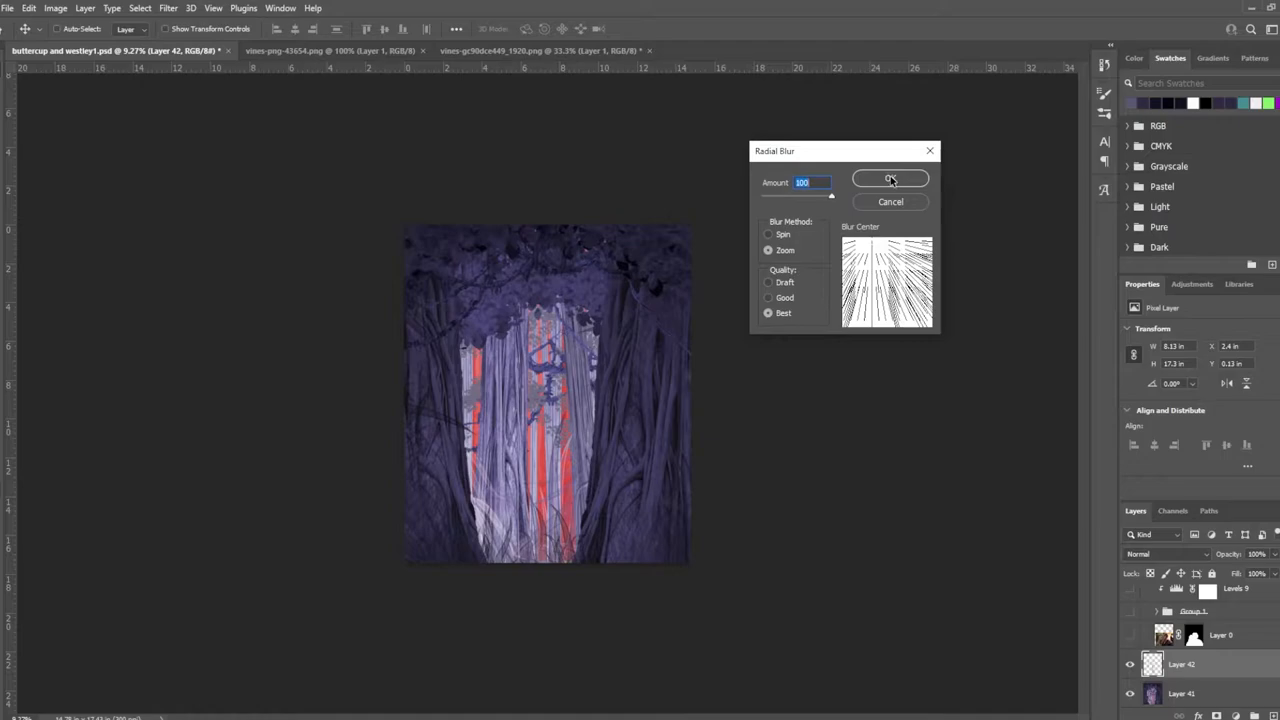
click(889, 178)
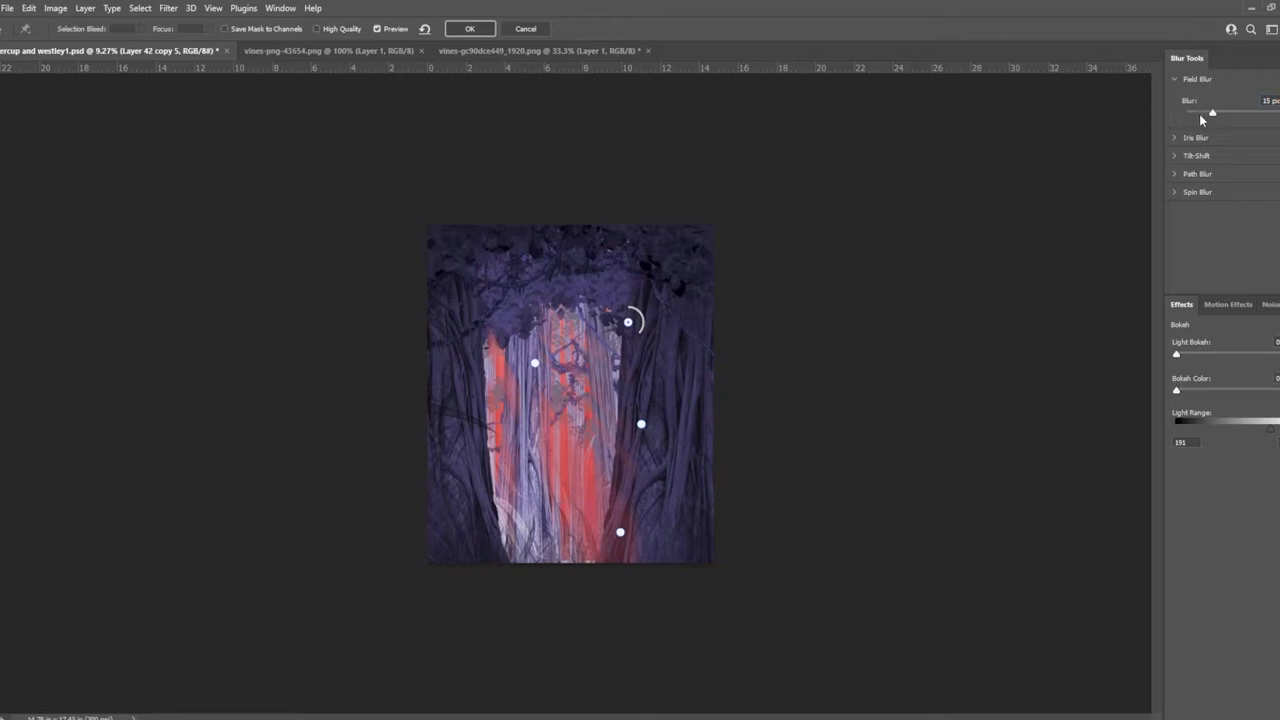
- Adjust the Field Blur strength on the copied slice and begin a Solid Color fill layer
click(469, 28)
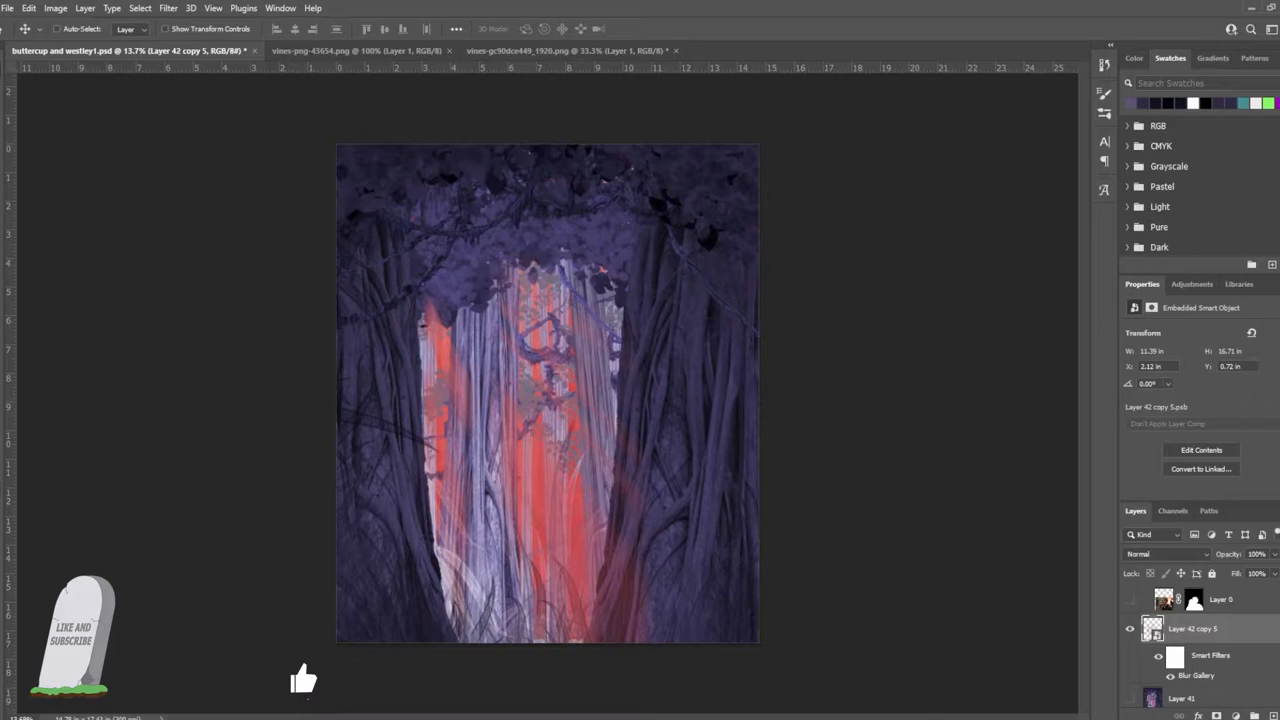
click(1155, 553)
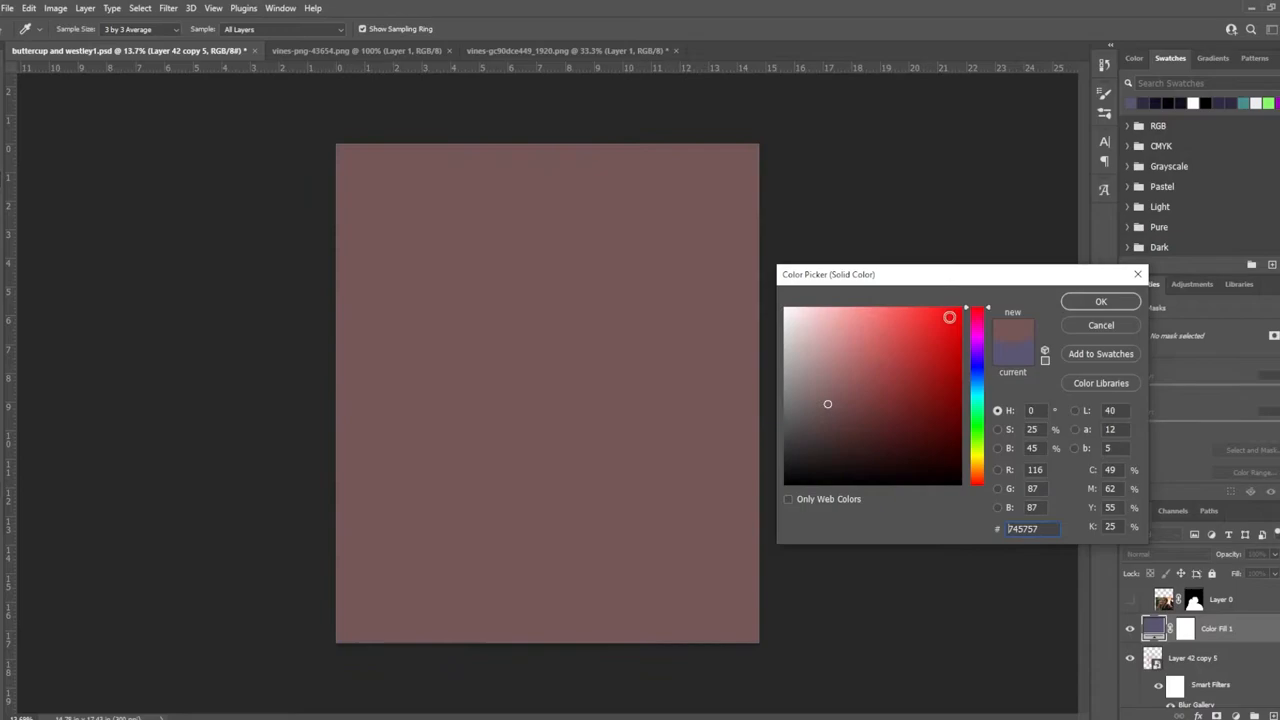
- Make the fill red, clip it to Layer 42 copy 5, and add a blank layer
click(1100, 301)
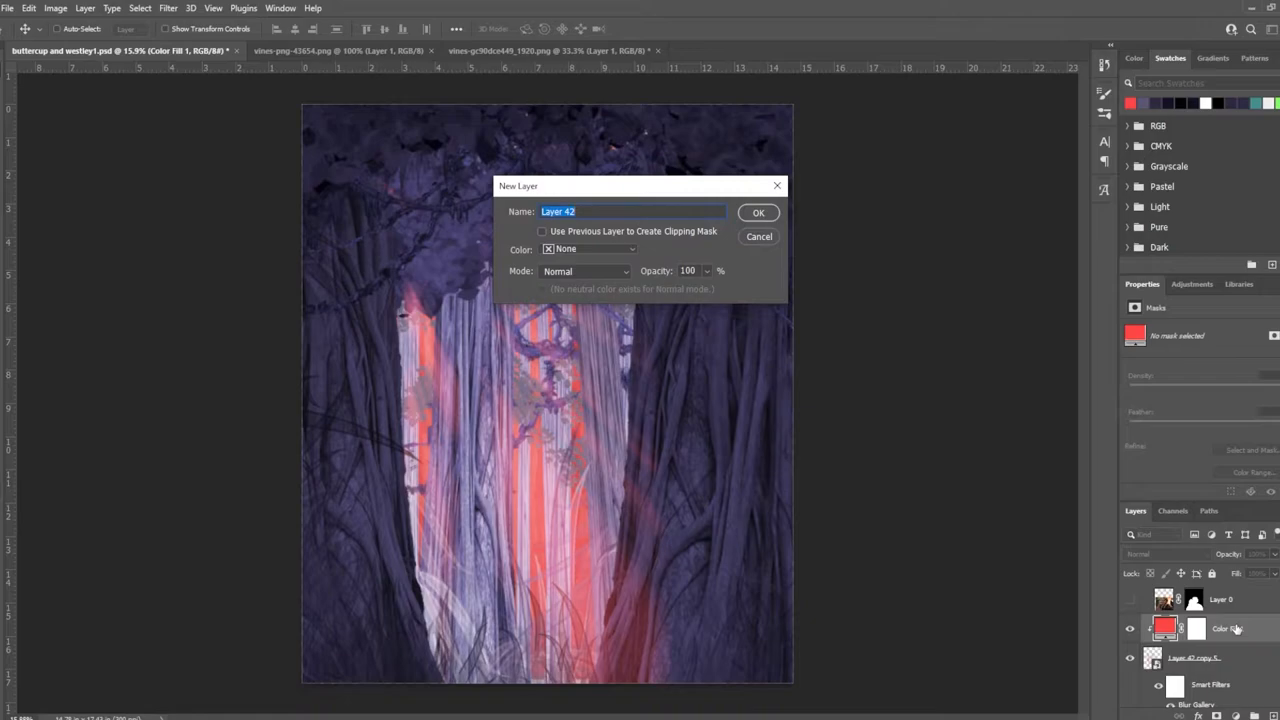
click(758, 212)
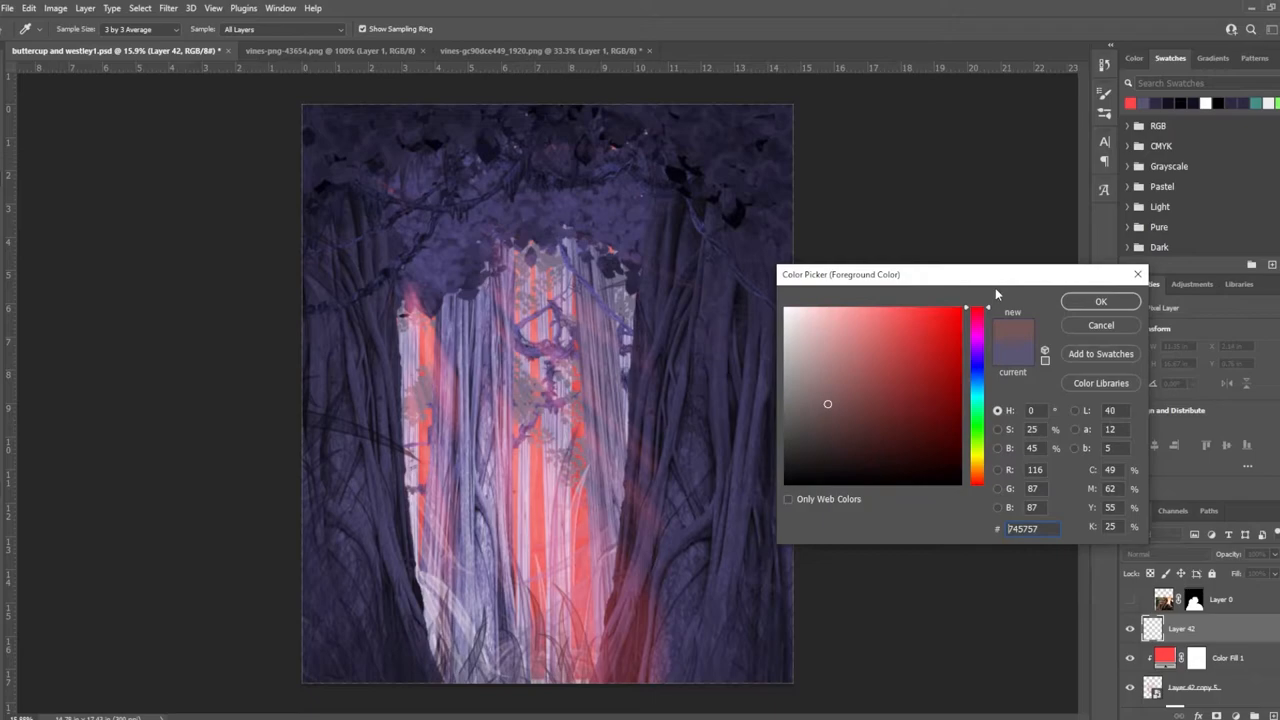
- Paint salmon Mixer Brush strokes around the glowing forest opening on Layer 42
click(1101, 301)
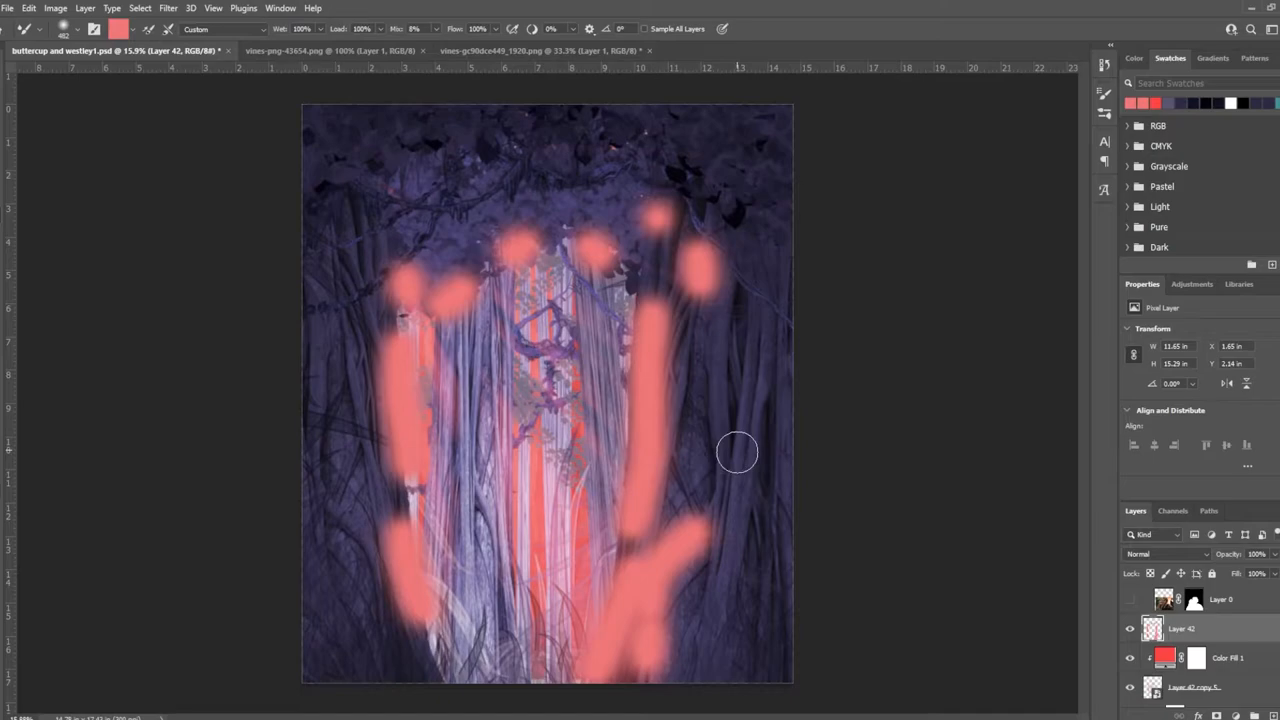
drag(740, 450, 440, 360)
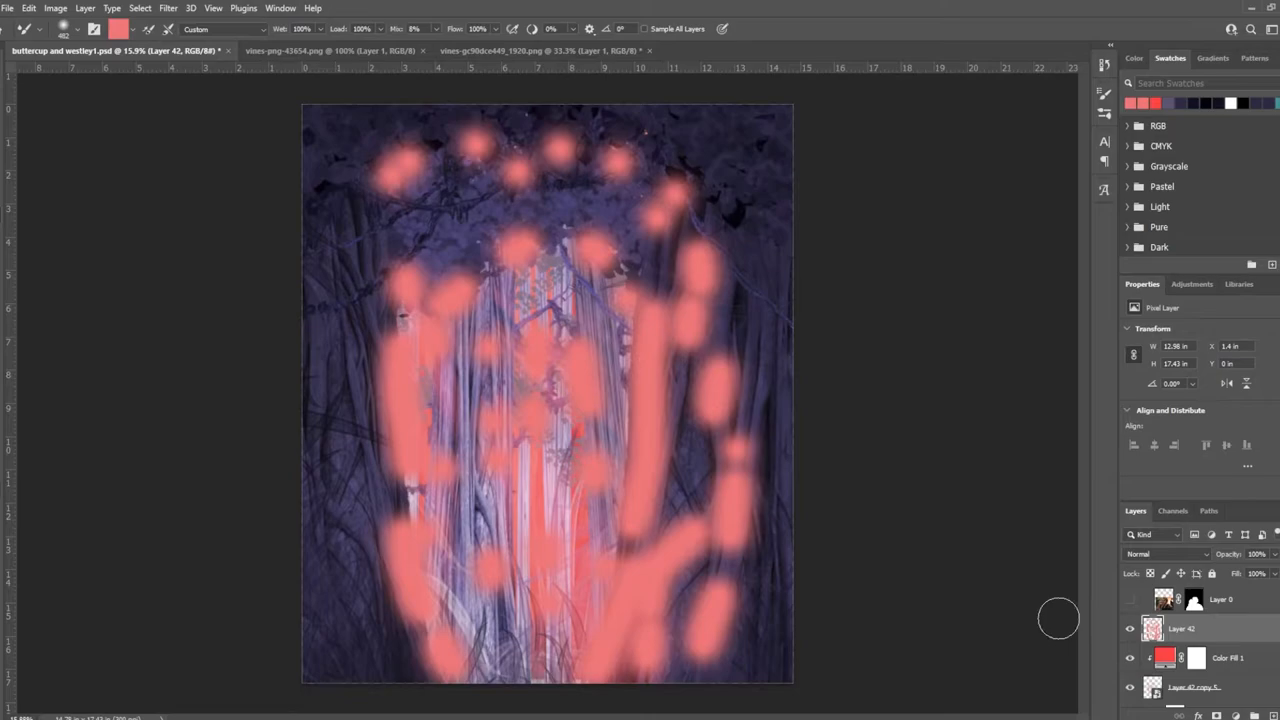
click(1165, 554)
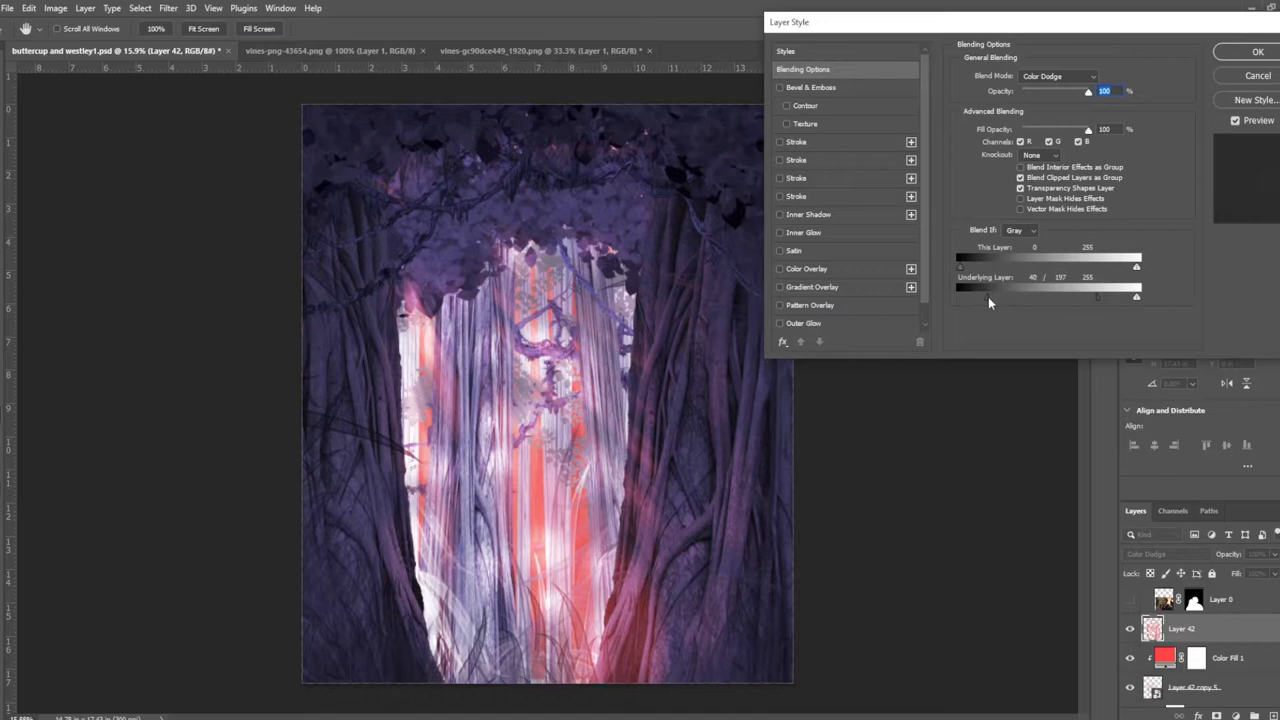
- Set Layer 42 to Color Dodge with a split Blend If Underlying Layer slider
click(1236, 52)
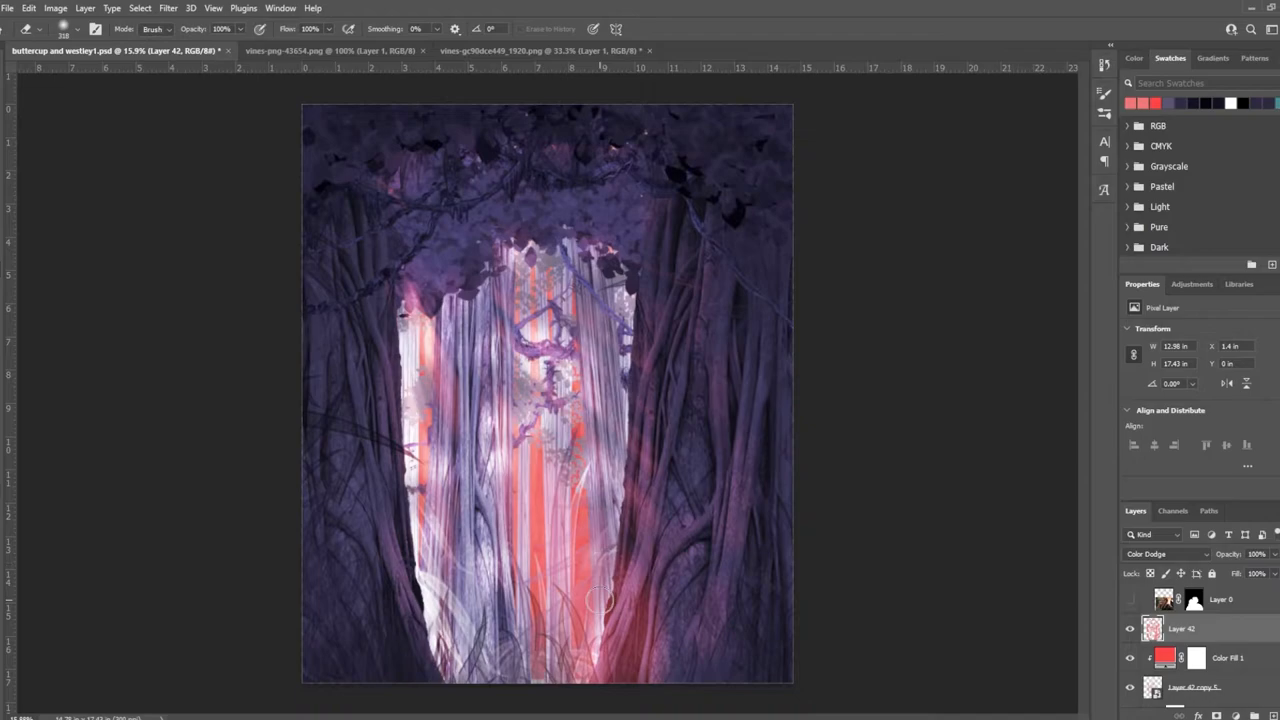
drag(600, 600, 540, 645)
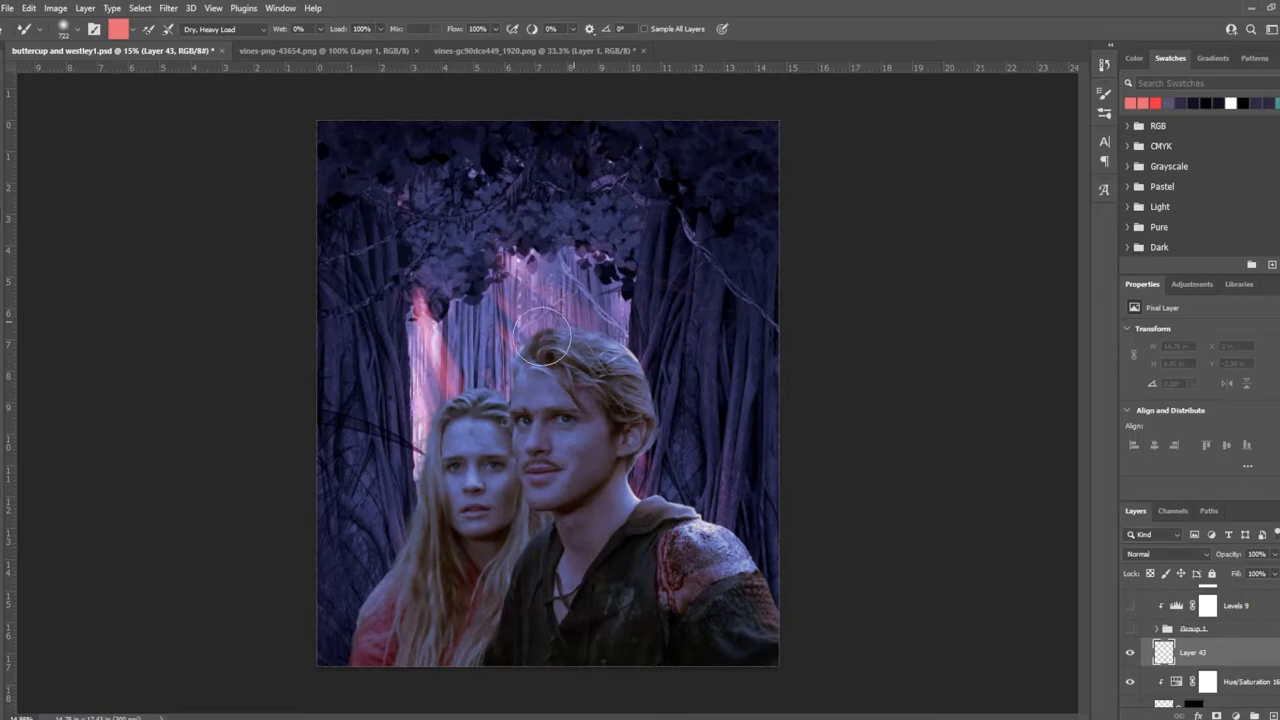
- Paint a pink light streak into the forest on Layer 43 with a Dry, Heavy Load Mixer Brush
drag(540, 340, 462, 547)
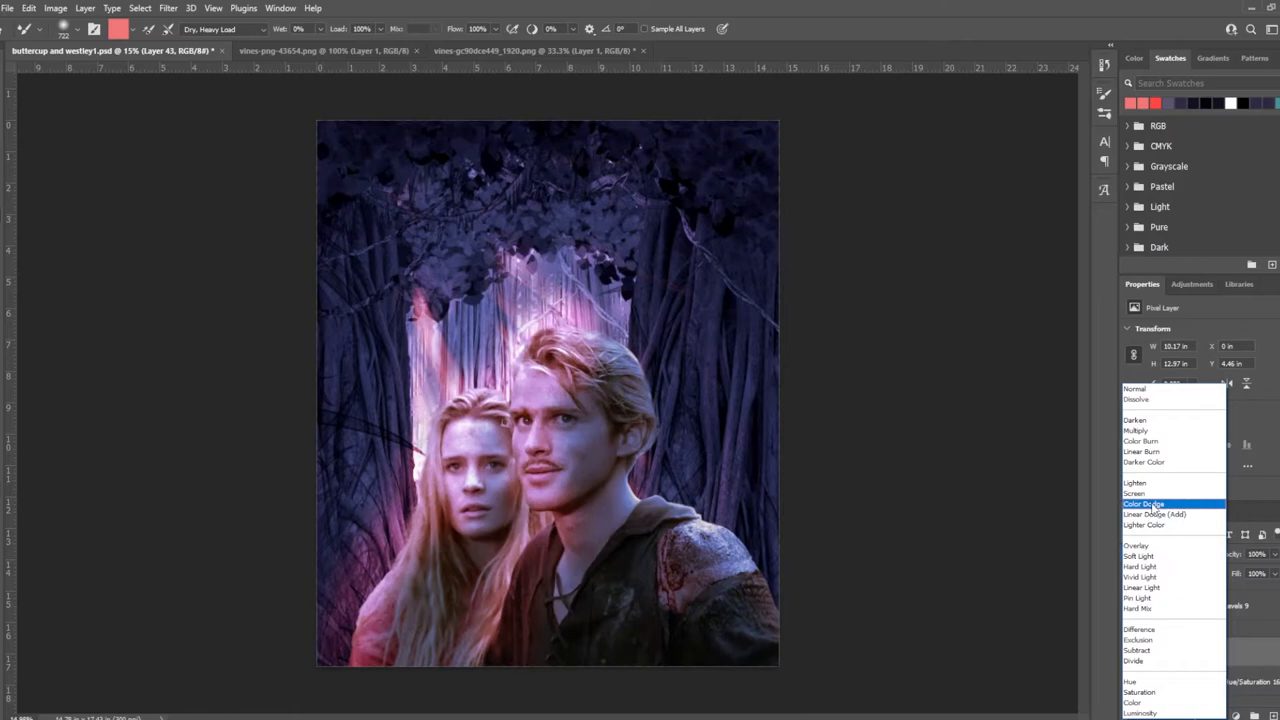
- Switch Layer 43's blend mode to Color Dodge
click(1146, 503)
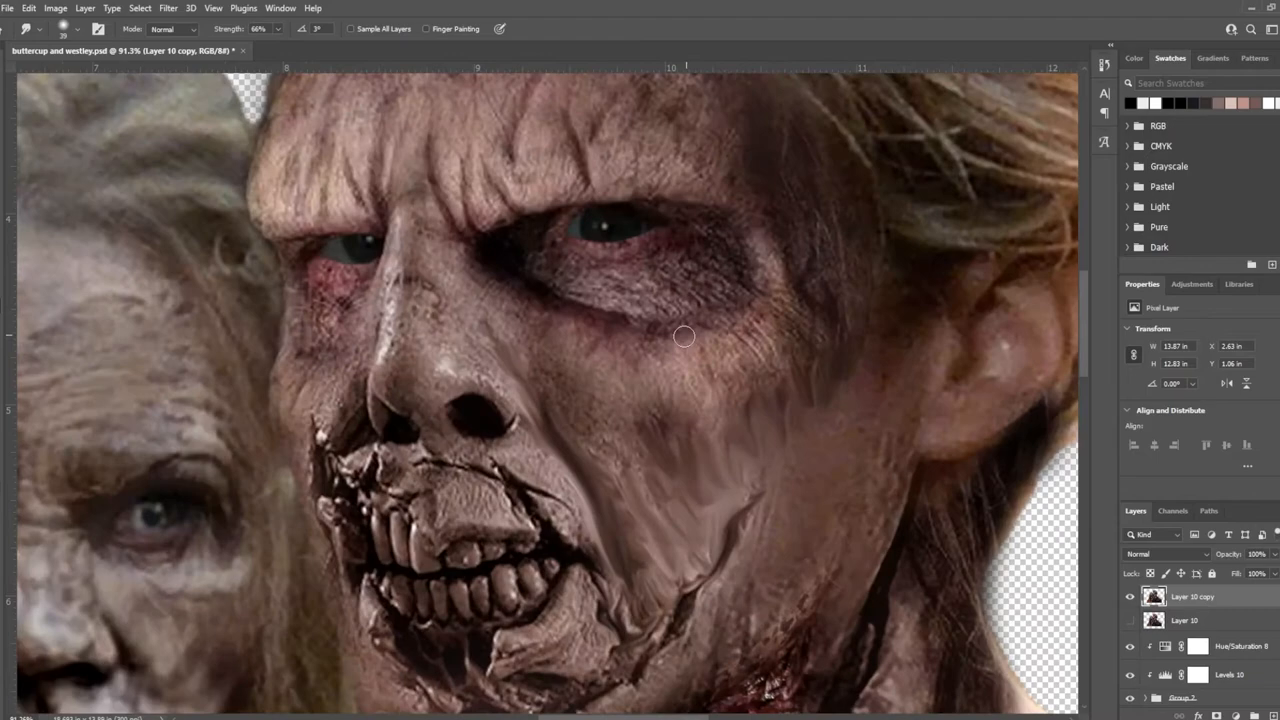
- Smudge the zombie's cheek and under-eye skin at 66% strength on Layer 10 copy
drag(684, 336, 785, 344)
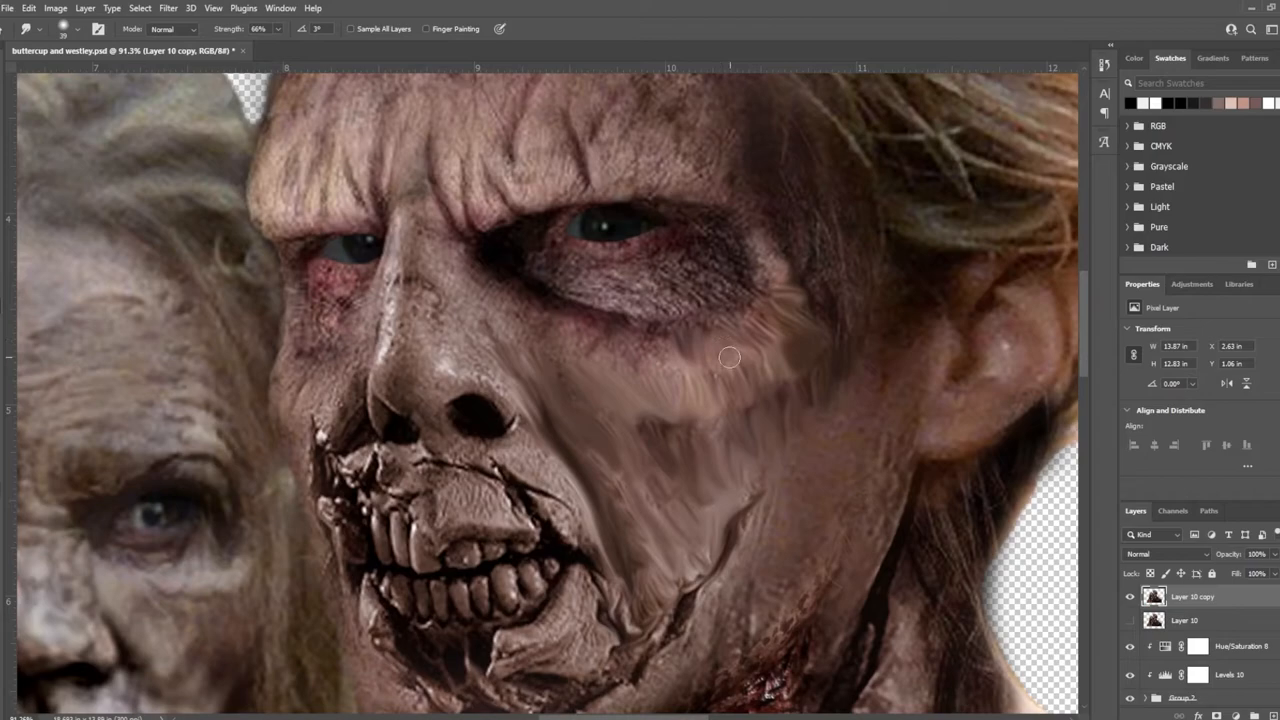
drag(730, 357, 505, 332)
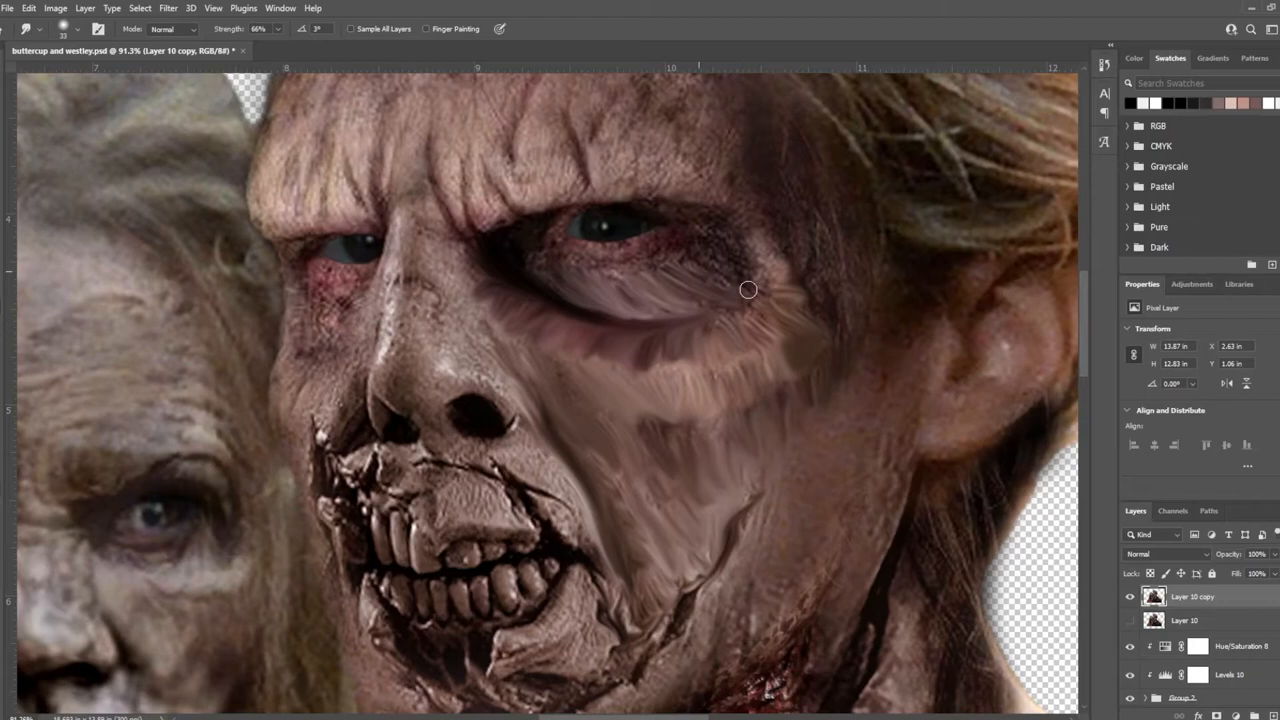
drag(748, 290, 589, 207)
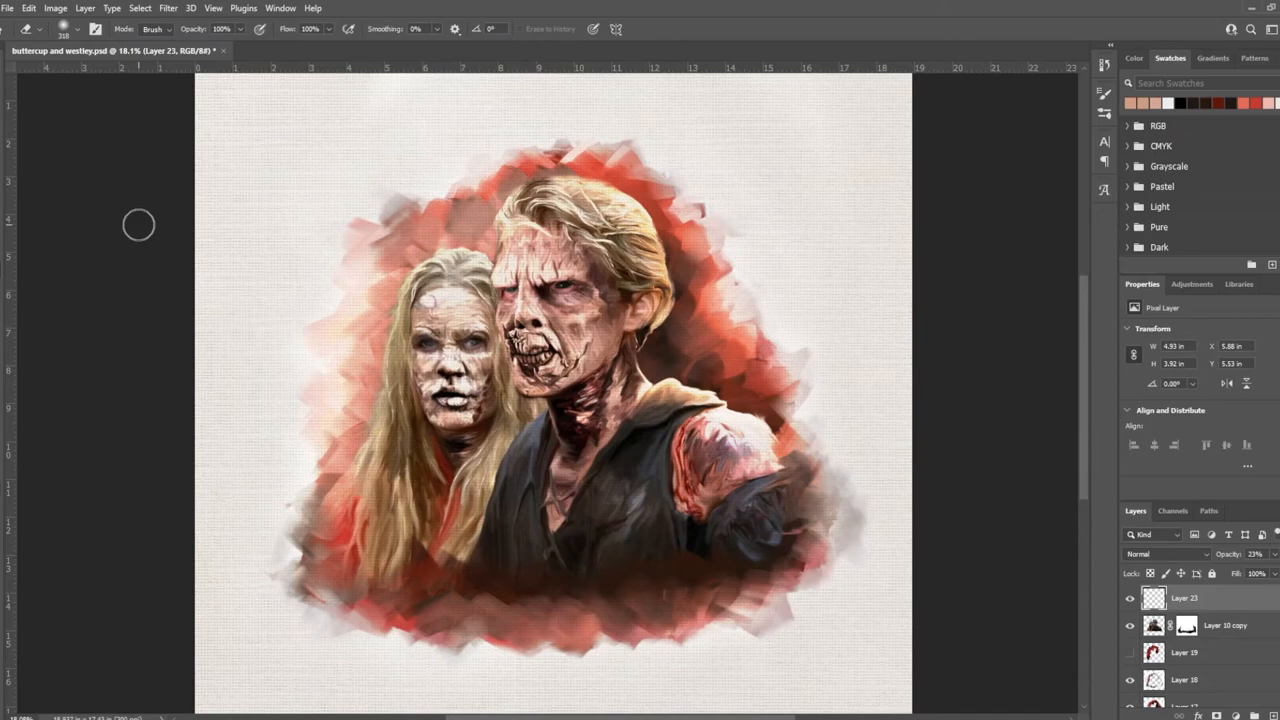
- Apply the Camera Raw Filter from the Filter menu to the stamped portrait layer
click(170, 9)
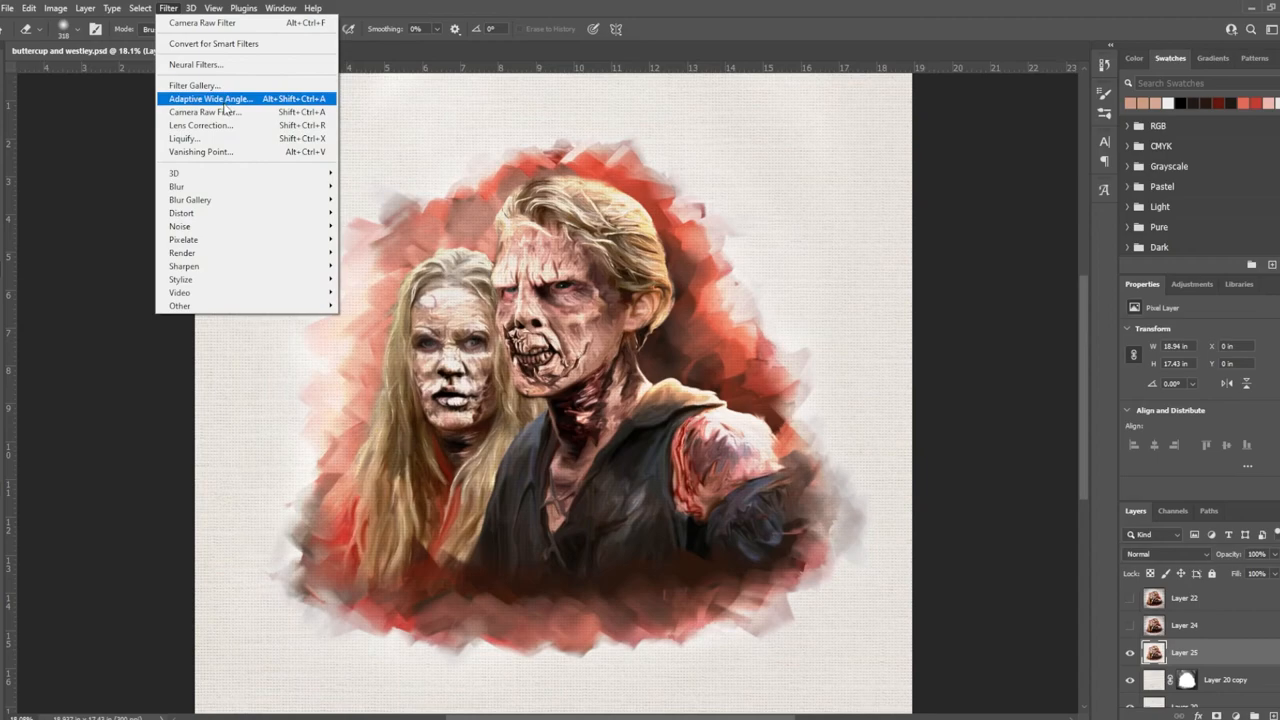
click(220, 125)
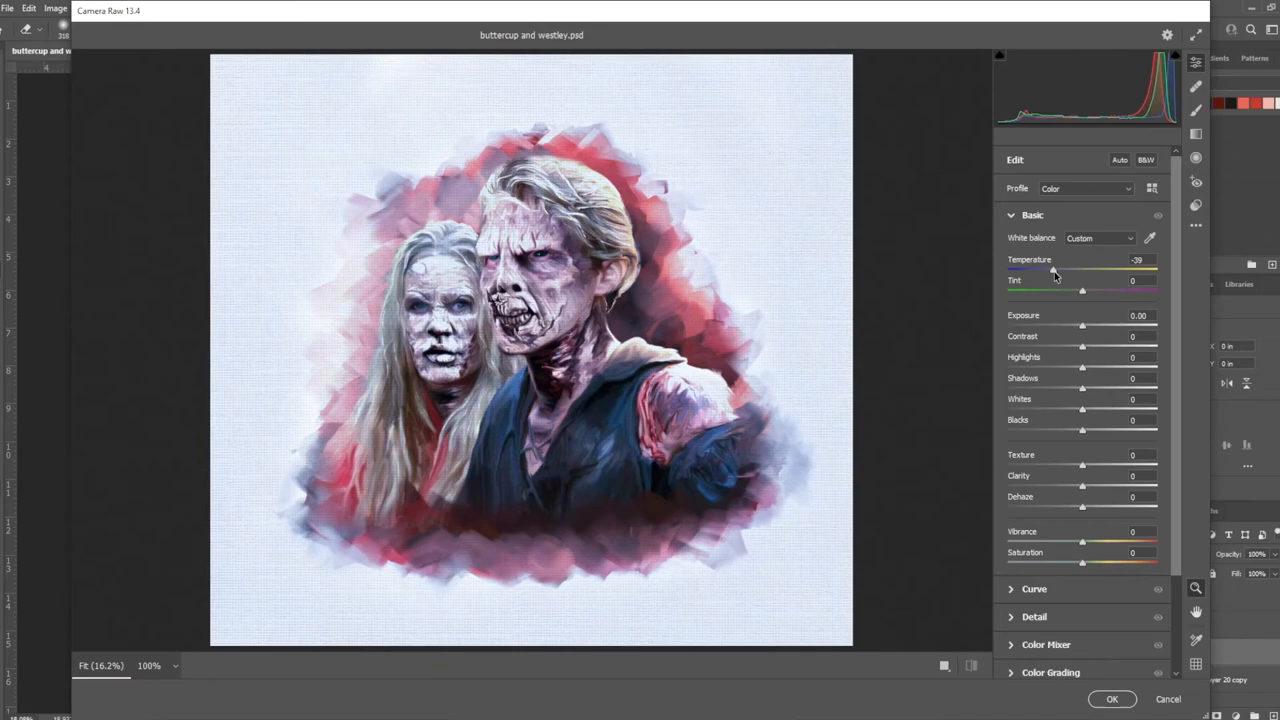